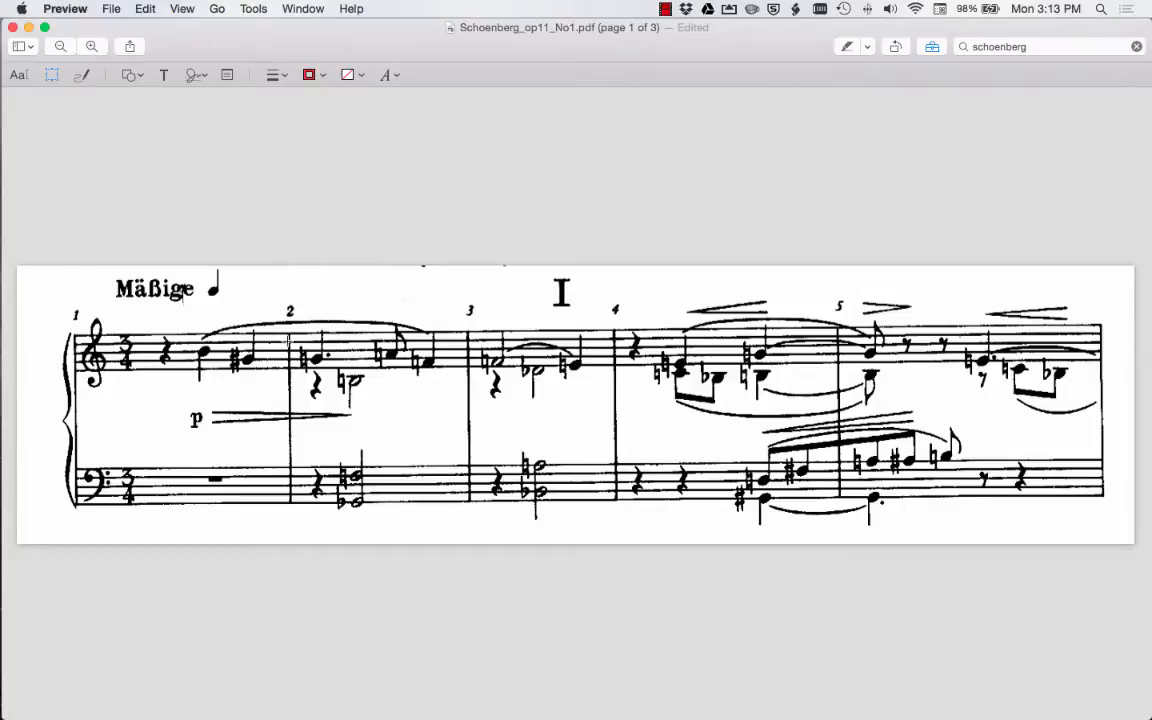
{"action": "mouse_move", "coordinate": [288, 342]}
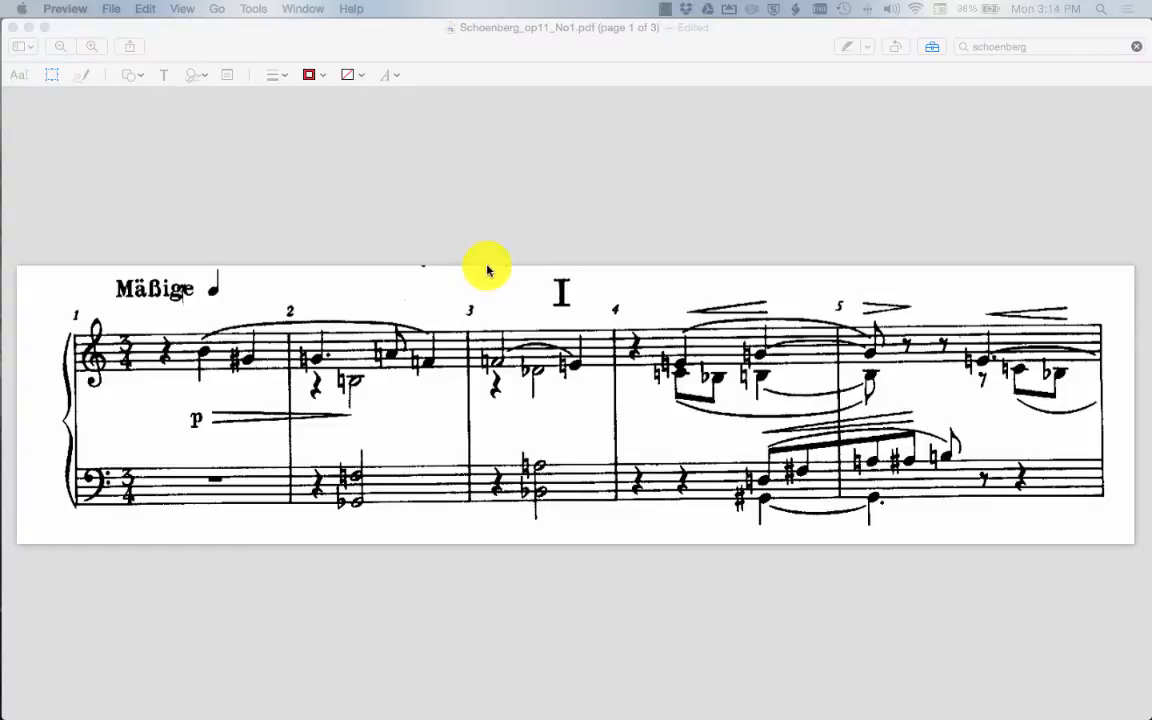
{"action": "mouse_move", "coordinate": [116, 408]}
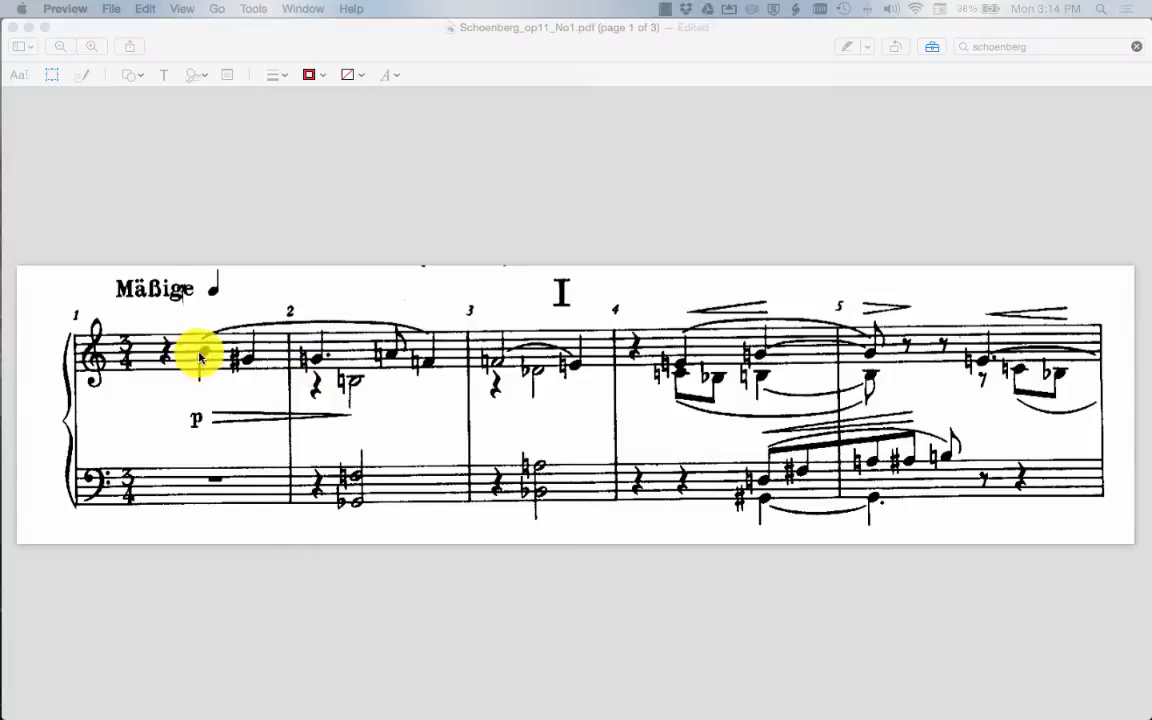
{"action": "mouse_move", "coordinate": [240, 368]}
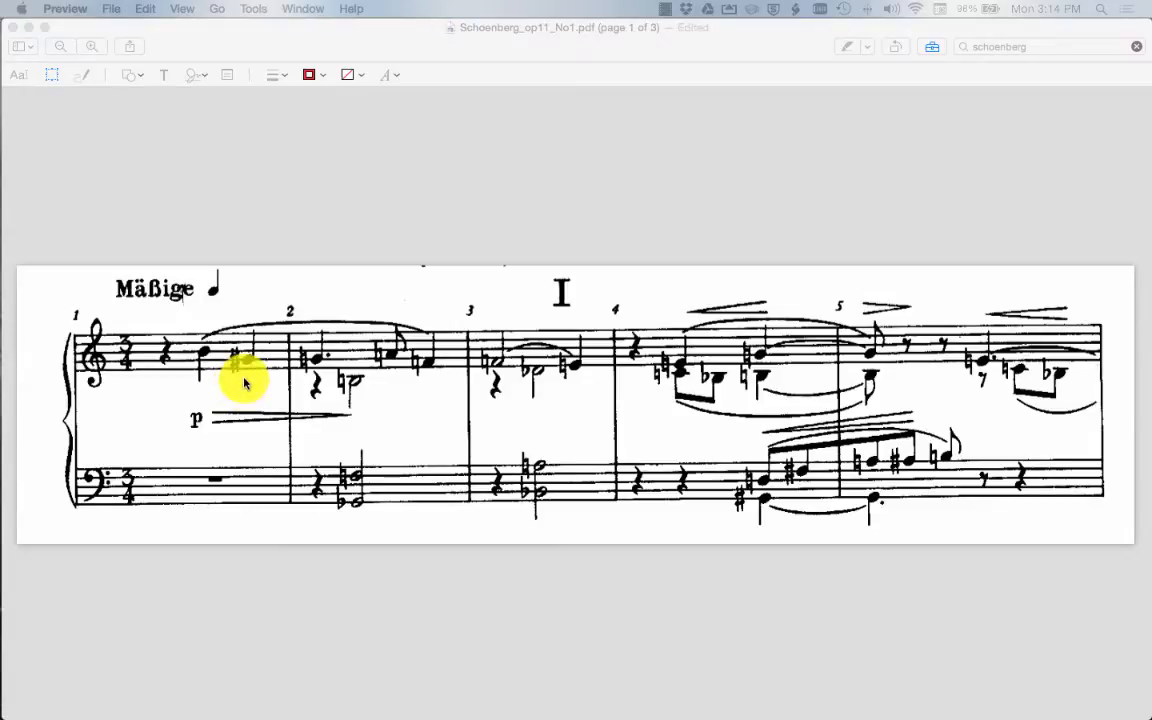
{"action": "mouse_move", "coordinate": [278, 348]}
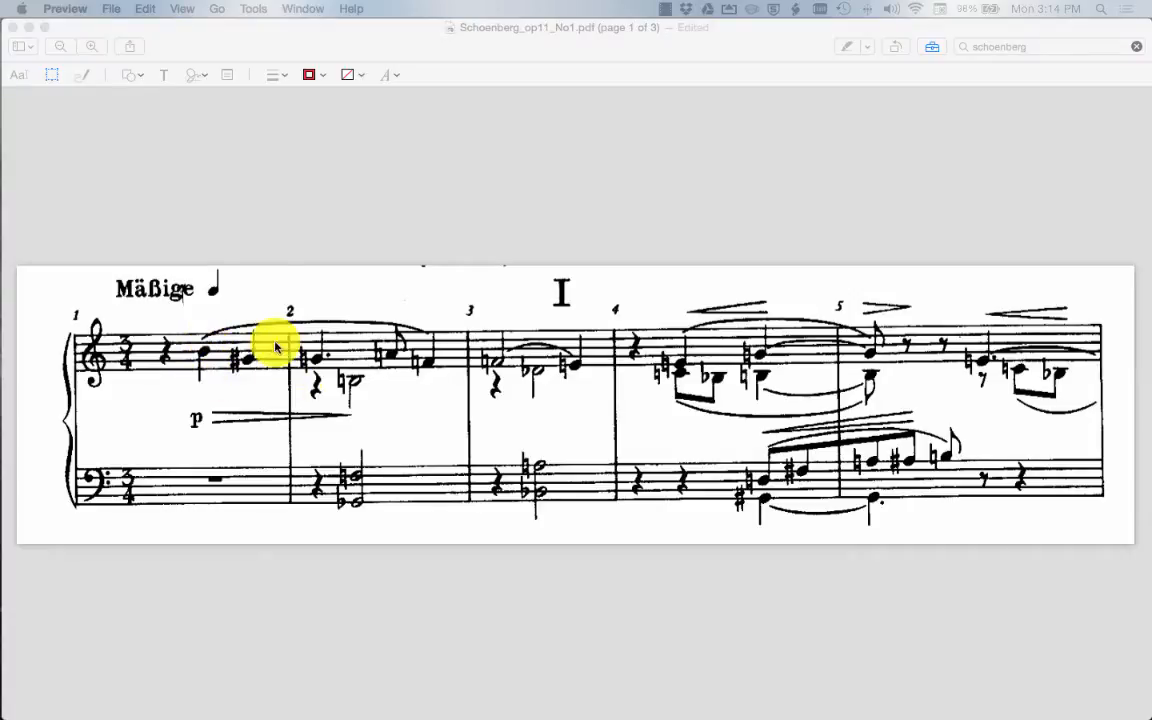
{"action": "mouse_move", "coordinate": [252, 398]}
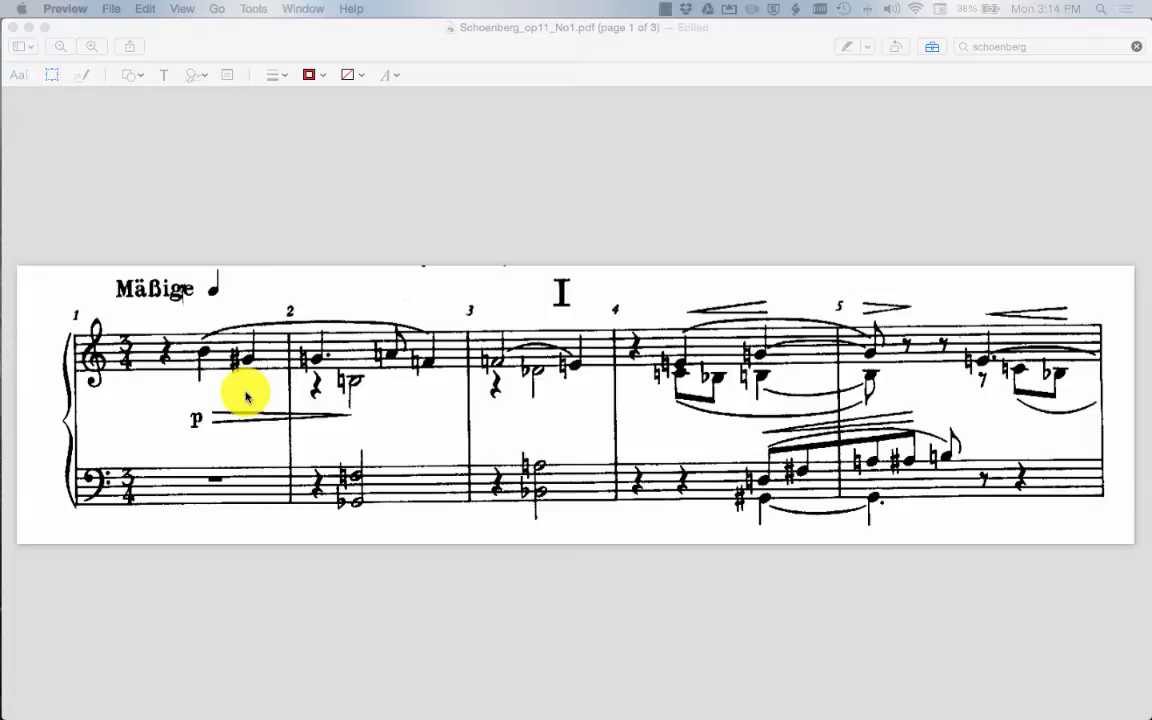
{"action": "mouse_move", "coordinate": [284, 402]}
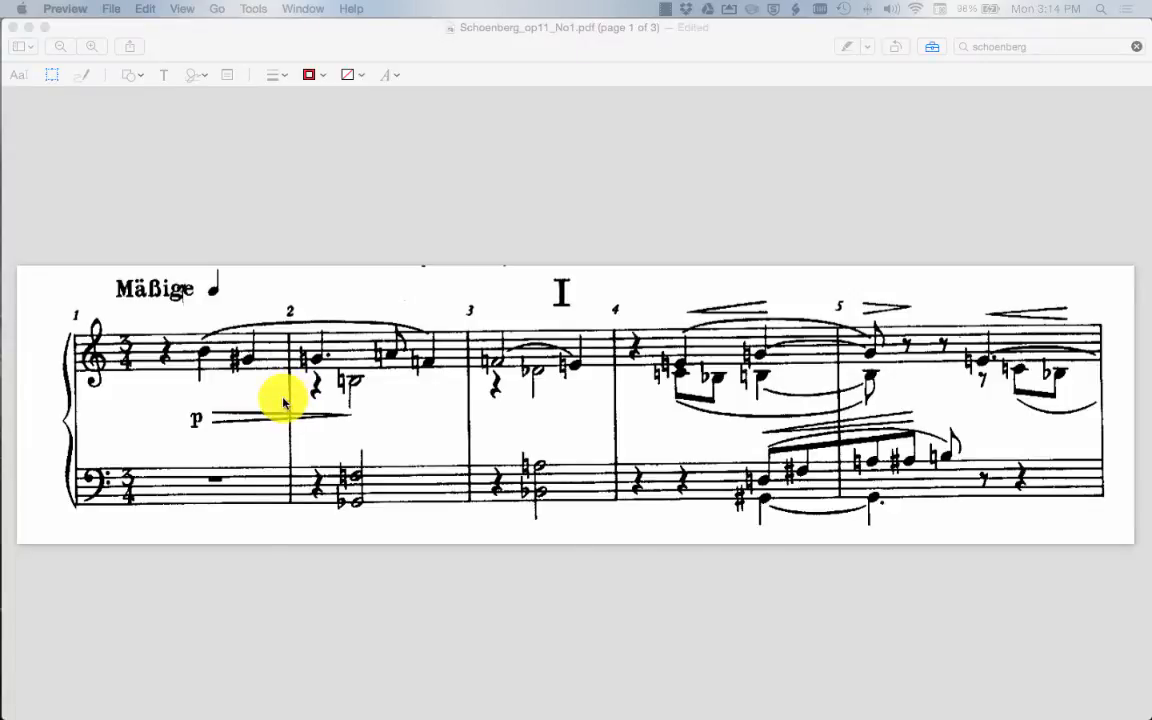
{"action": "mouse_move", "coordinate": [264, 408]}
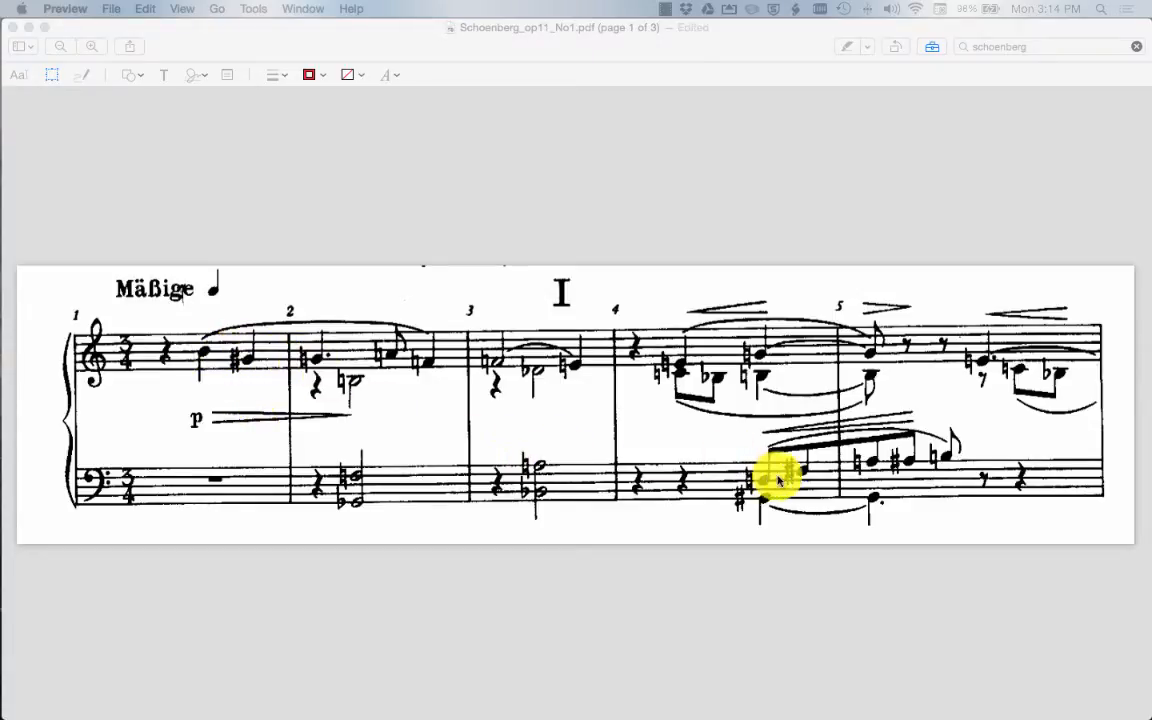
{"action": "mouse_move", "coordinate": [890, 464]}
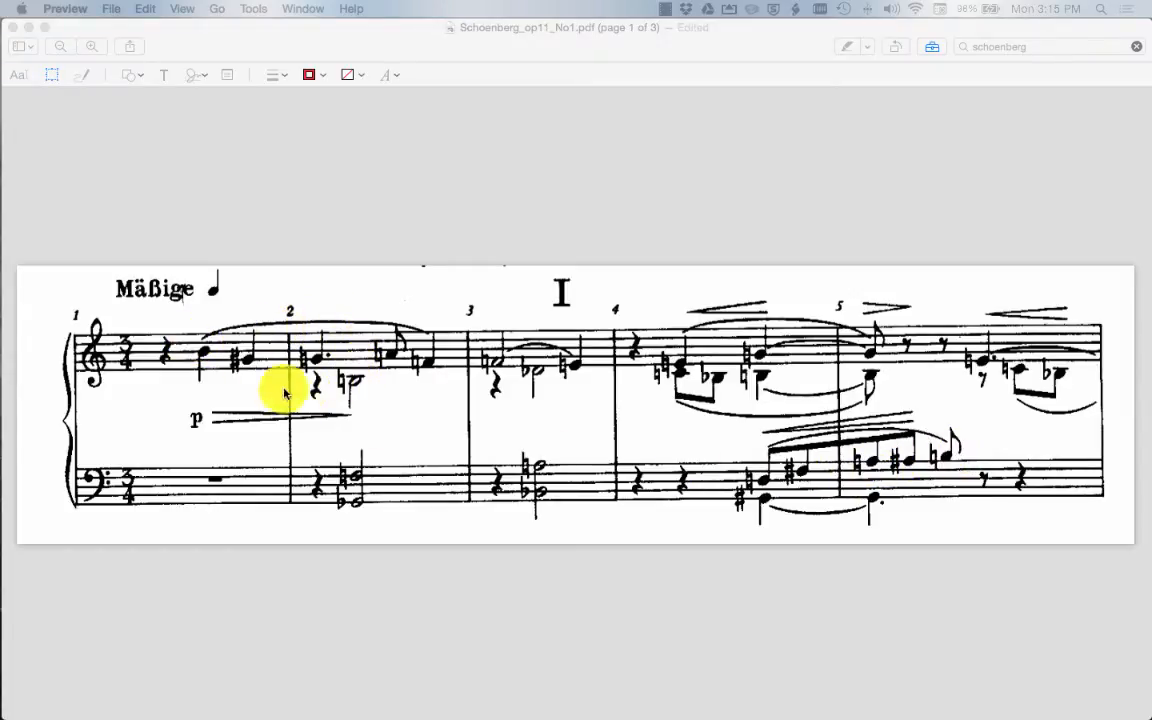
{"action": "mouse_move", "coordinate": [196, 360]}
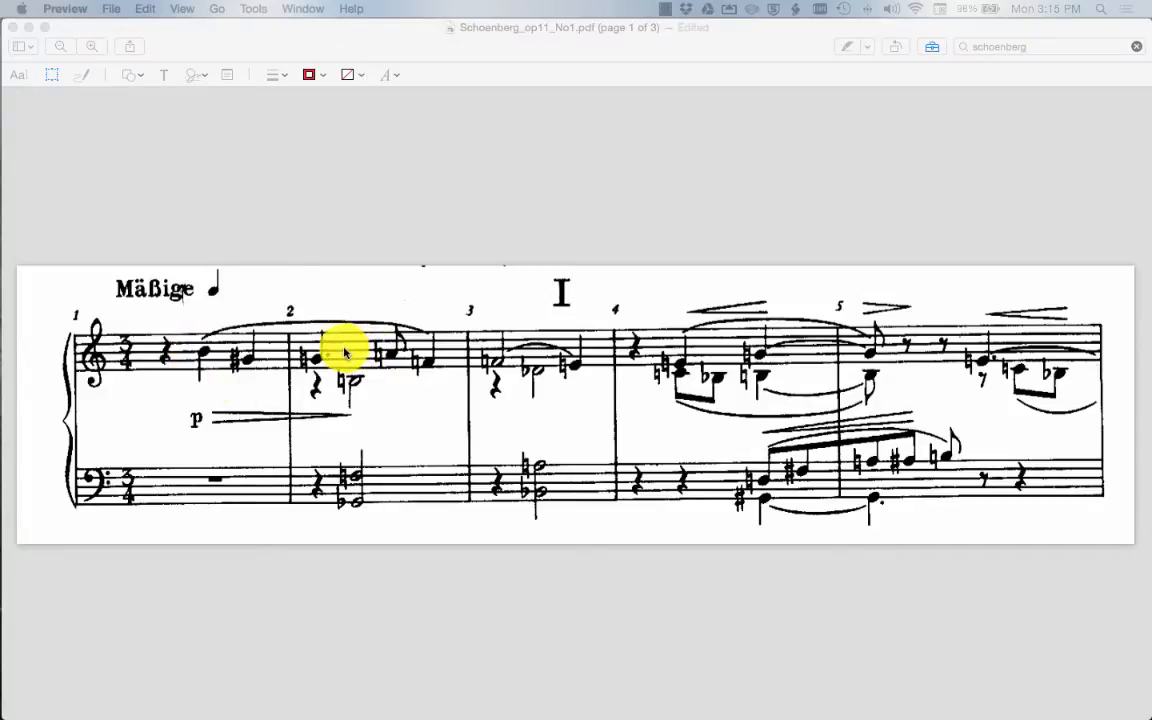
{"action": "mouse_move", "coordinate": [210, 414]}
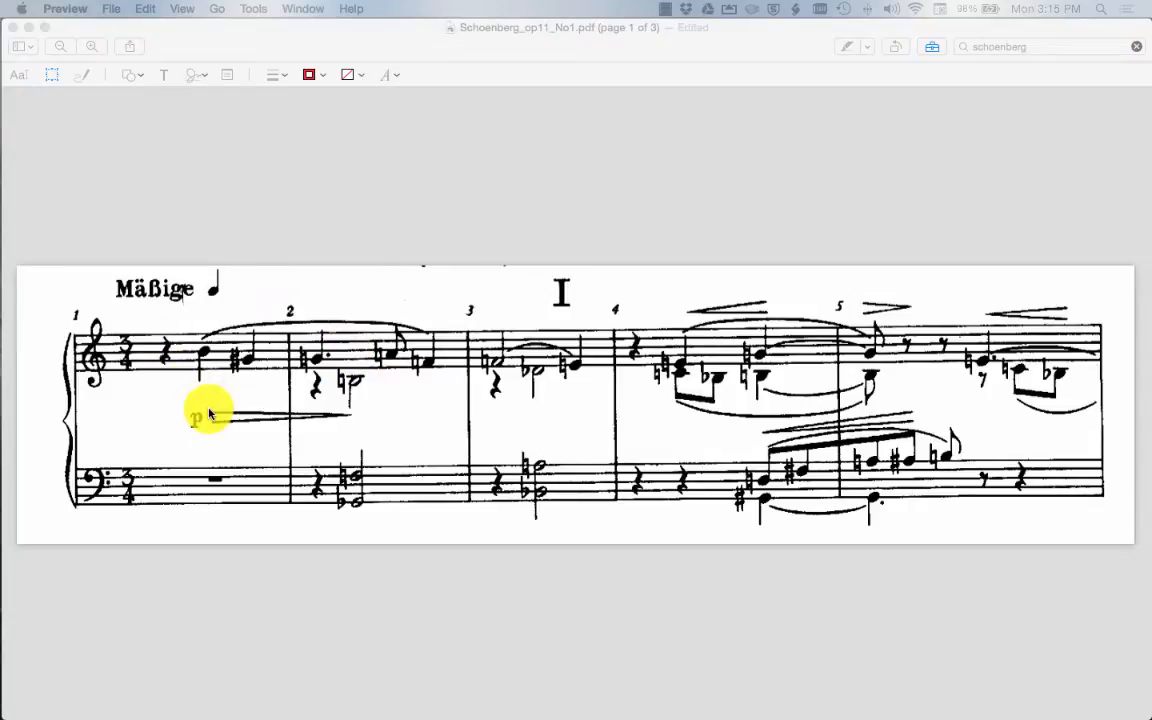
{"action": "mouse_move", "coordinate": [338, 376]}
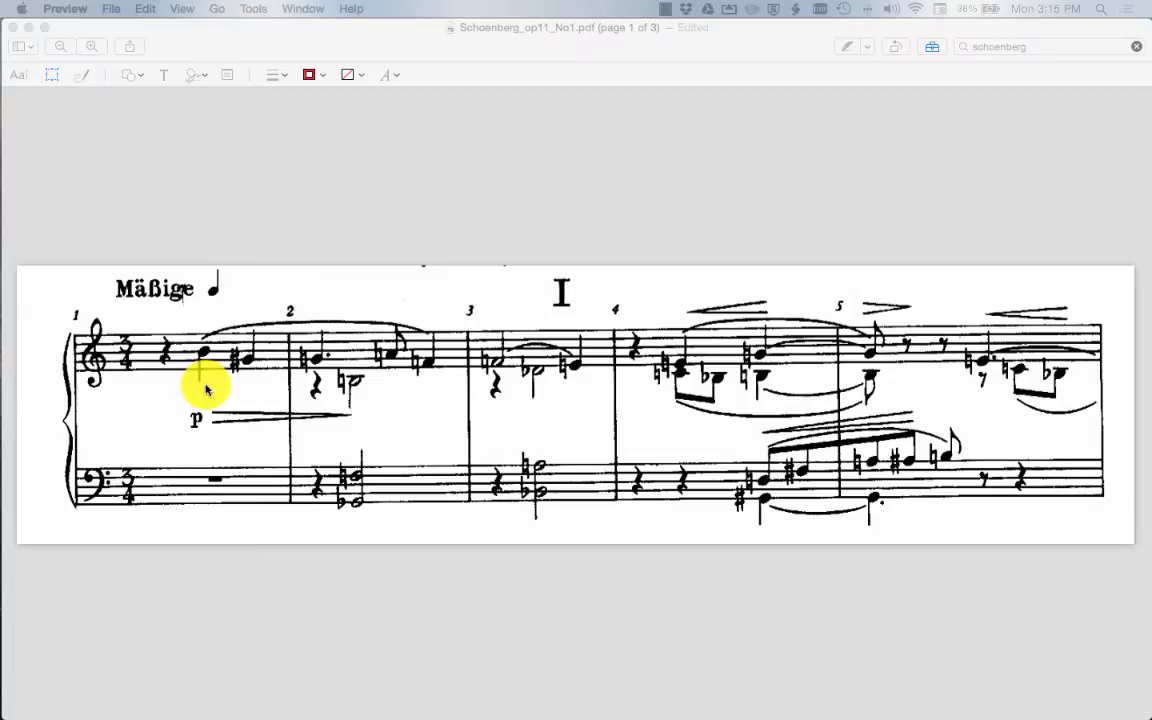
{"action": "mouse_move", "coordinate": [212, 390]}
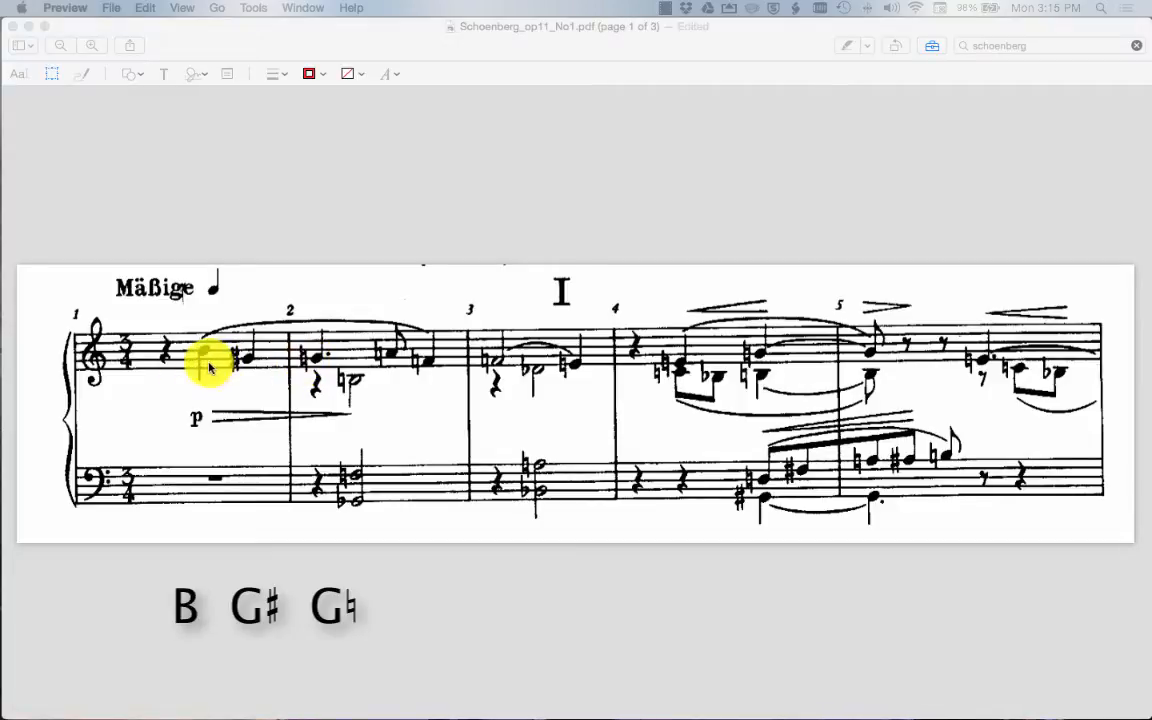
{"action": "mouse_move", "coordinate": [250, 404]}
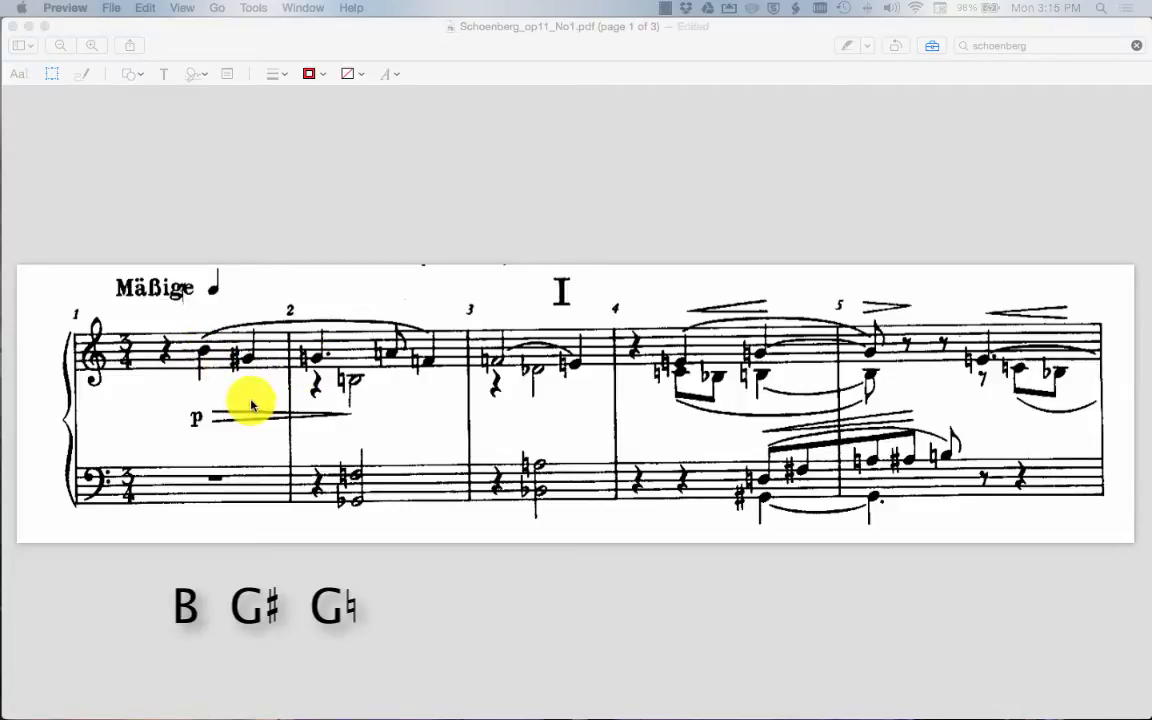
{"action": "mouse_move", "coordinate": [204, 360]}
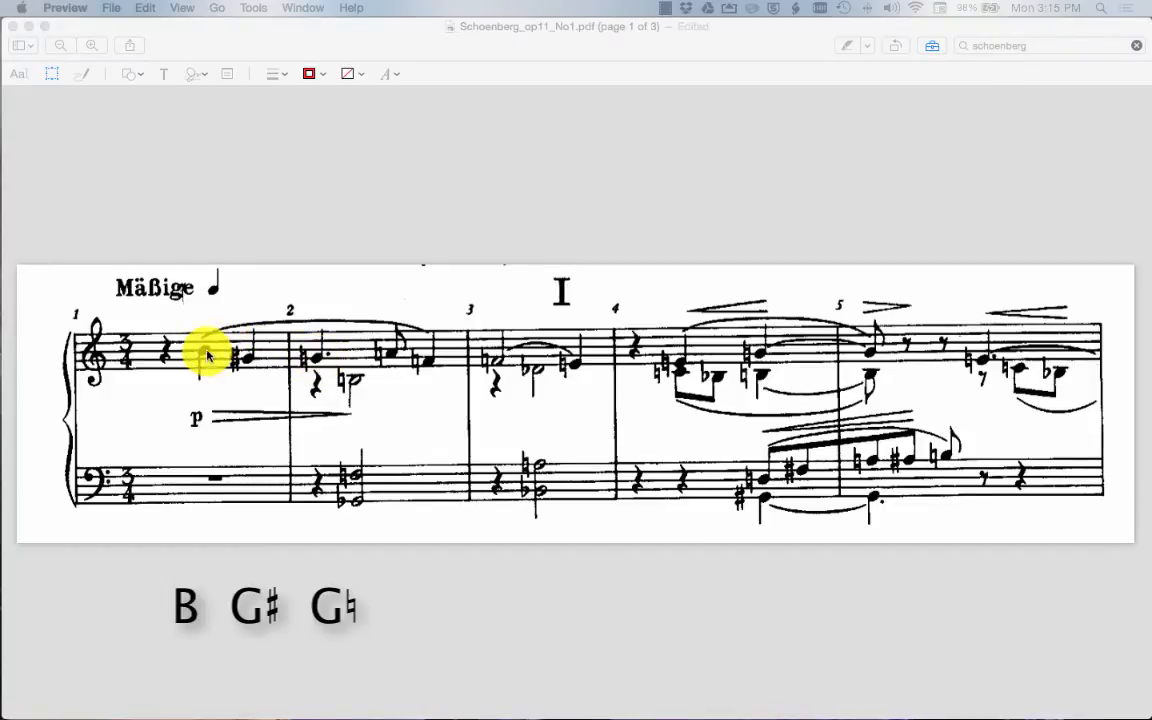
{"action": "mouse_move", "coordinate": [320, 364]}
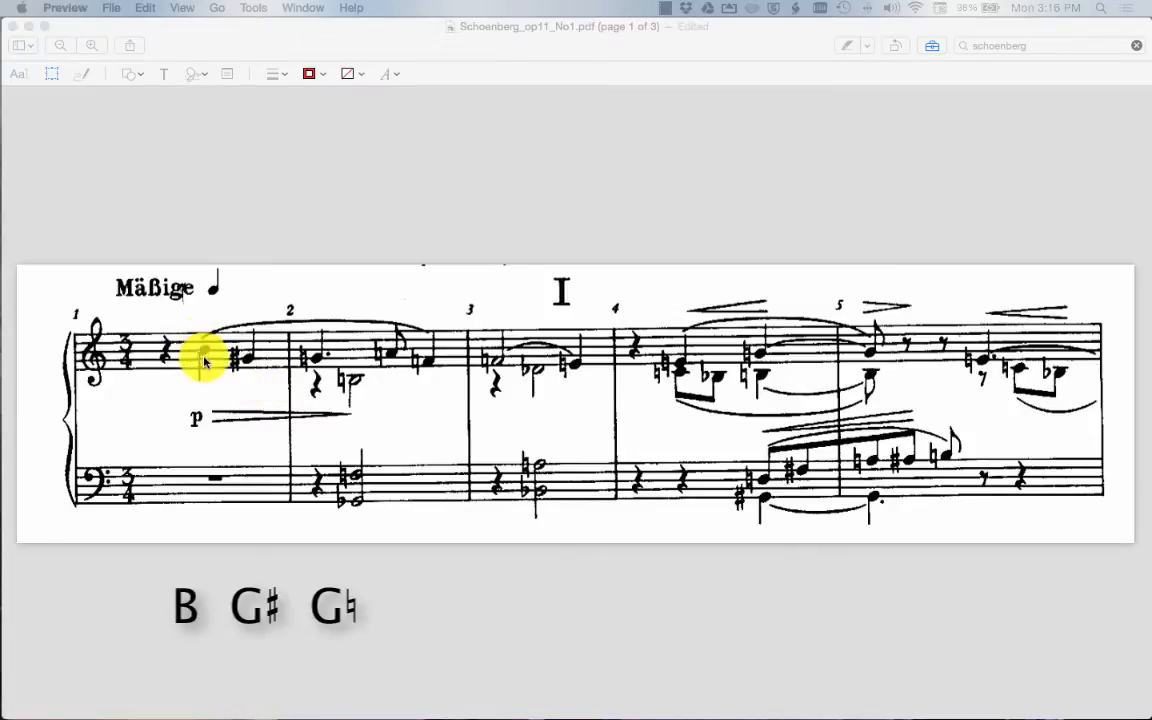
{"action": "mouse_move", "coordinate": [196, 348]}
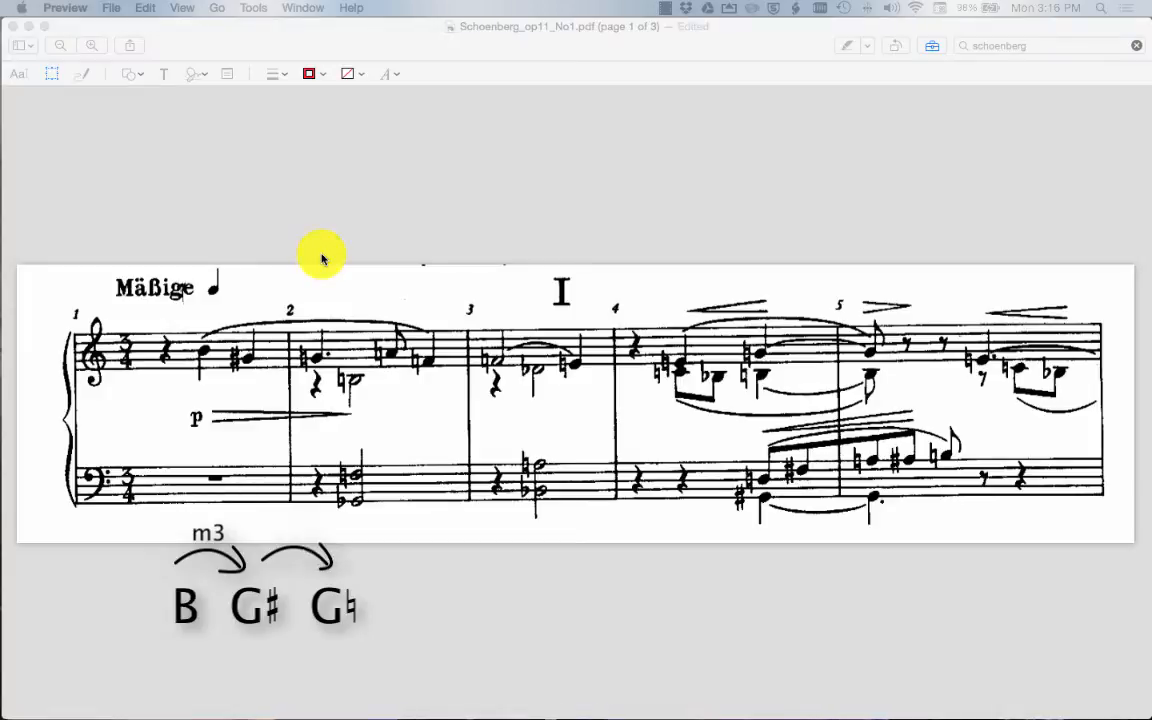
{"action": "type", "text": "m2"}
{"action": "type", "text": "M3"}
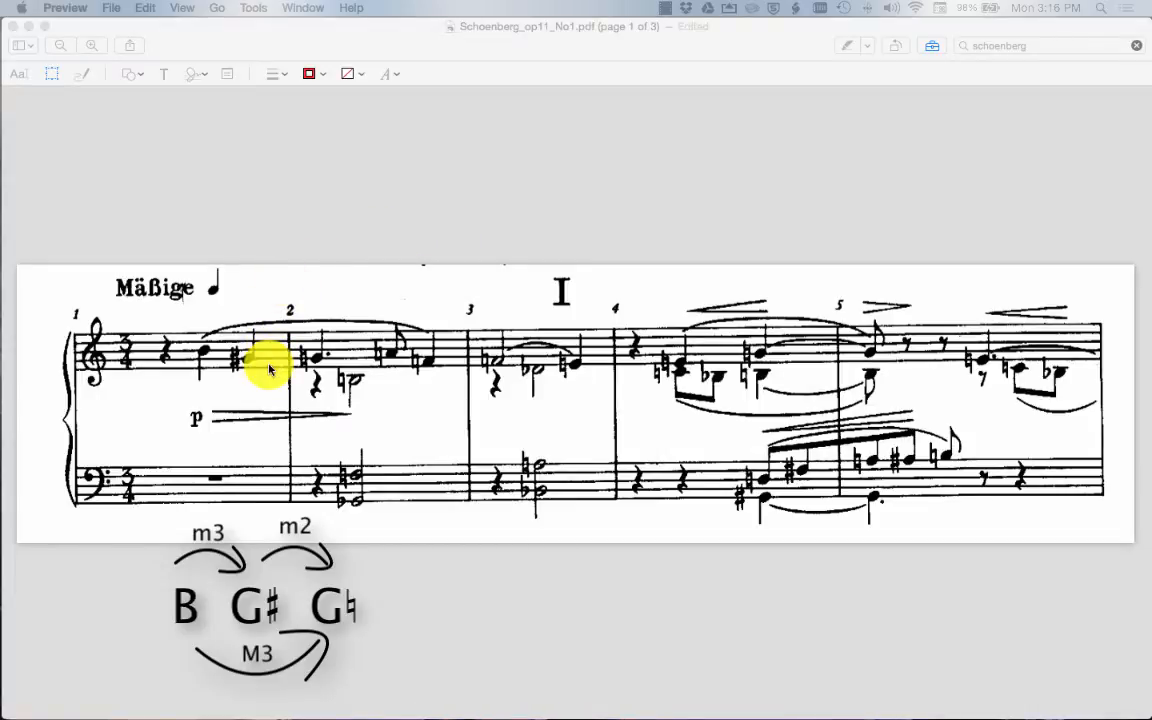
{"action": "mouse_move", "coordinate": [418, 368]}
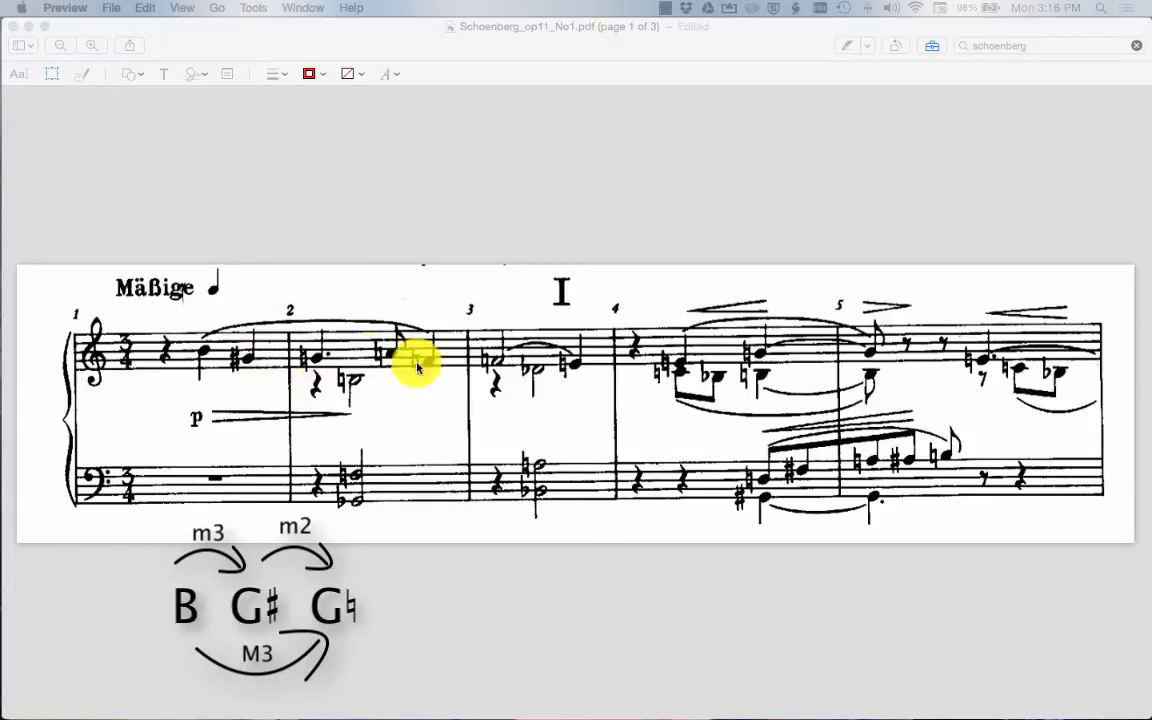
{"action": "mouse_move", "coordinate": [662, 432]}
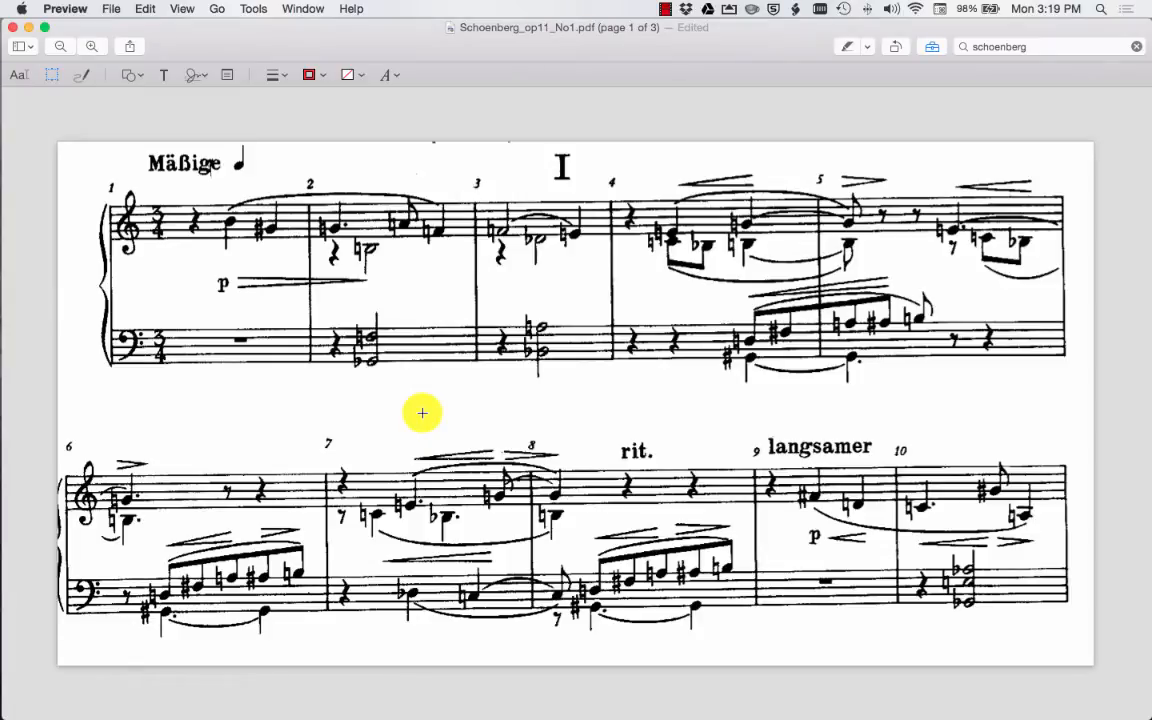
{"action": "mouse_move", "coordinate": [888, 512]}
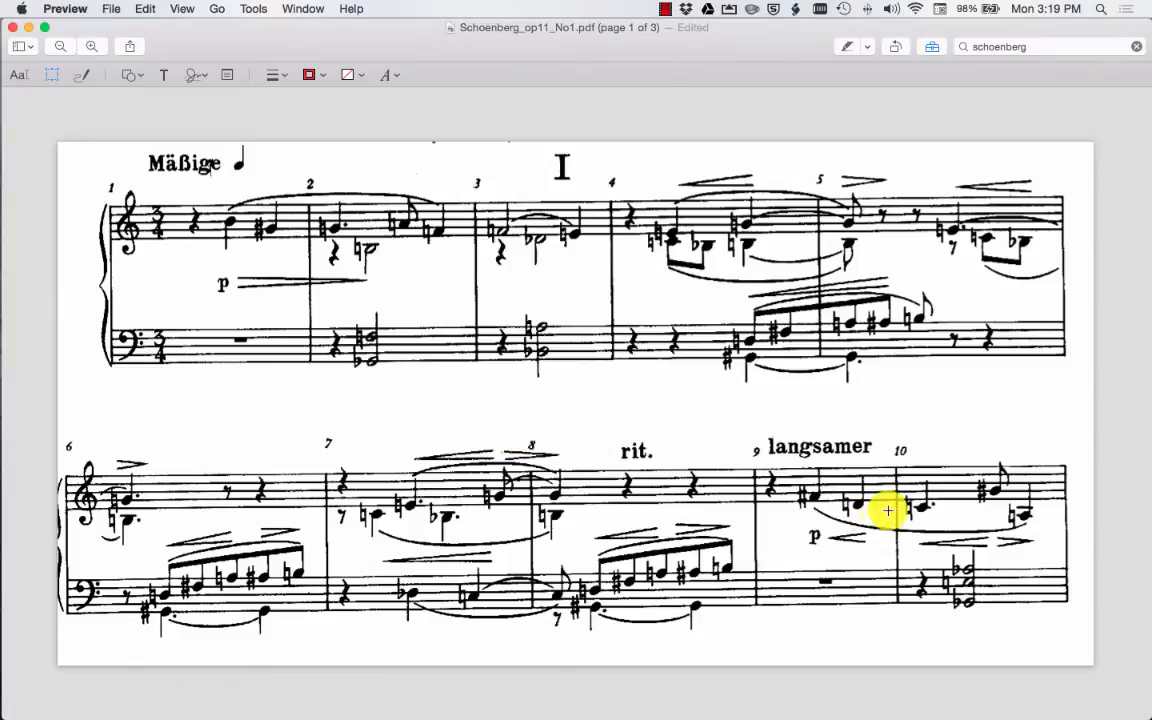
{"action": "mouse_move", "coordinate": [830, 552]}
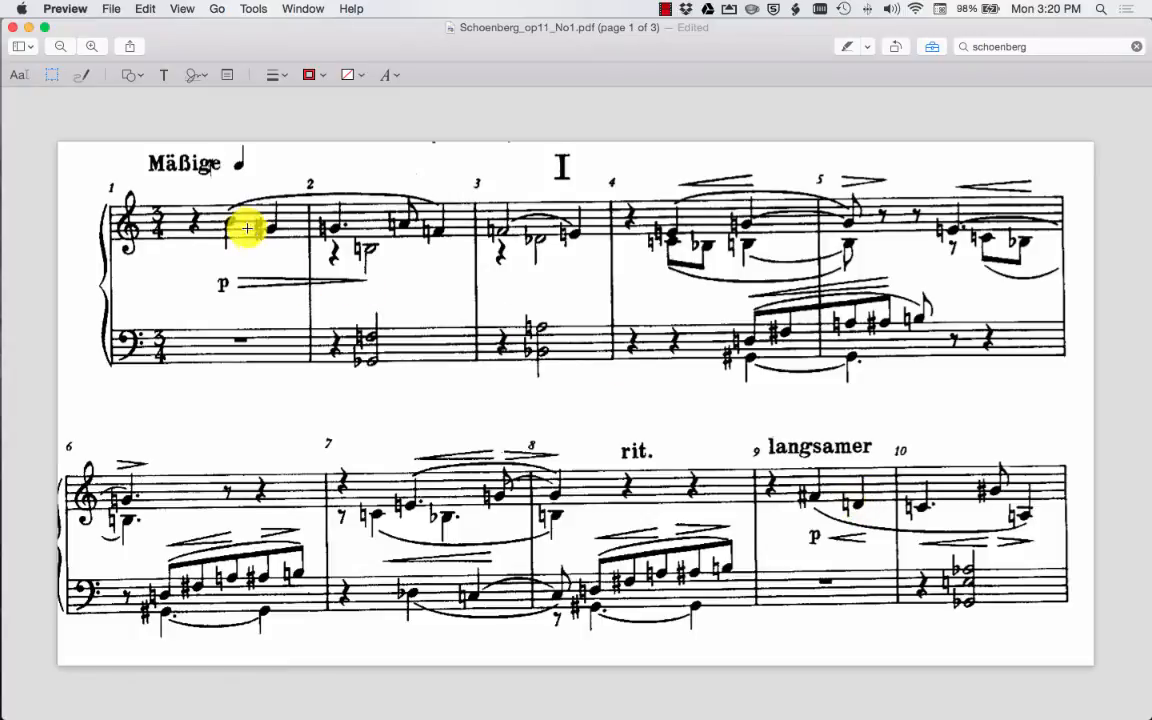
{"action": "mouse_move", "coordinate": [276, 268]}
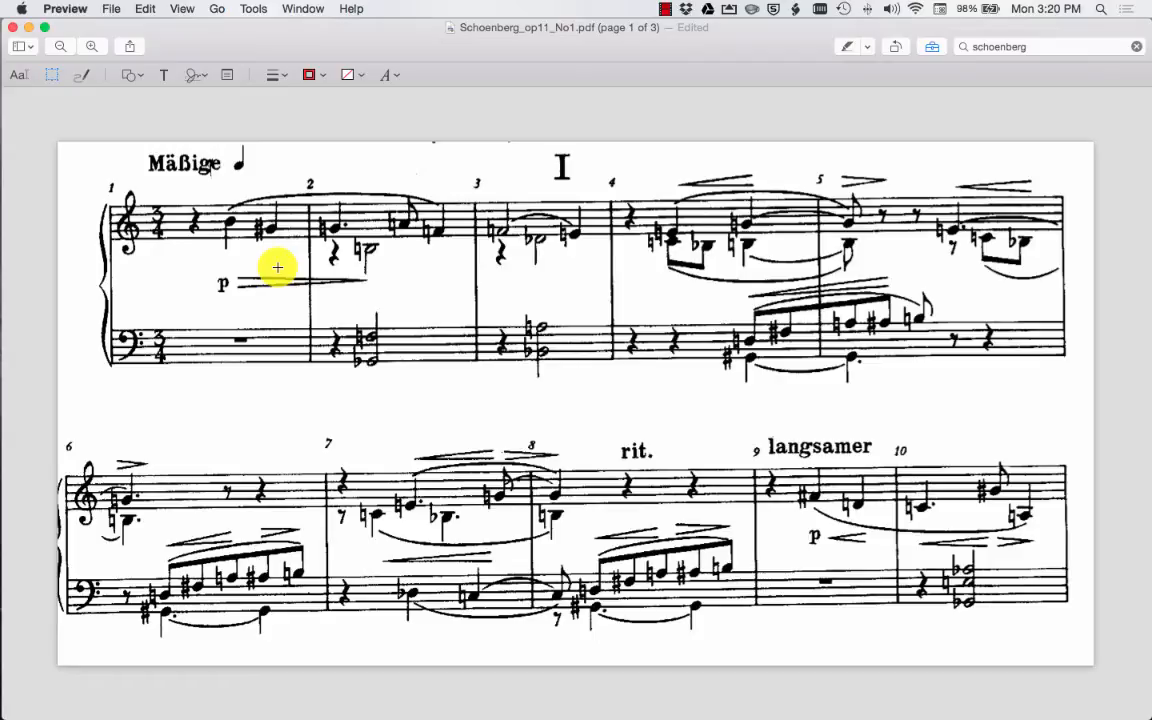
{"action": "mouse_move", "coordinate": [708, 308]}
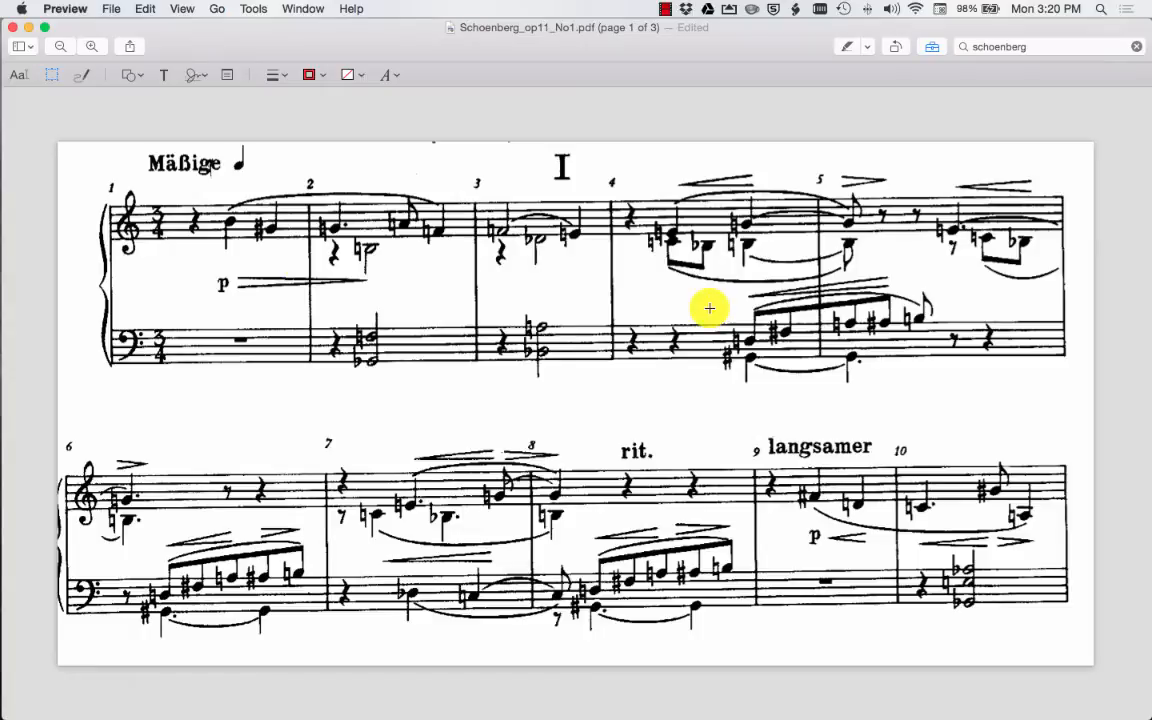
{"action": "mouse_move", "coordinate": [838, 512]}
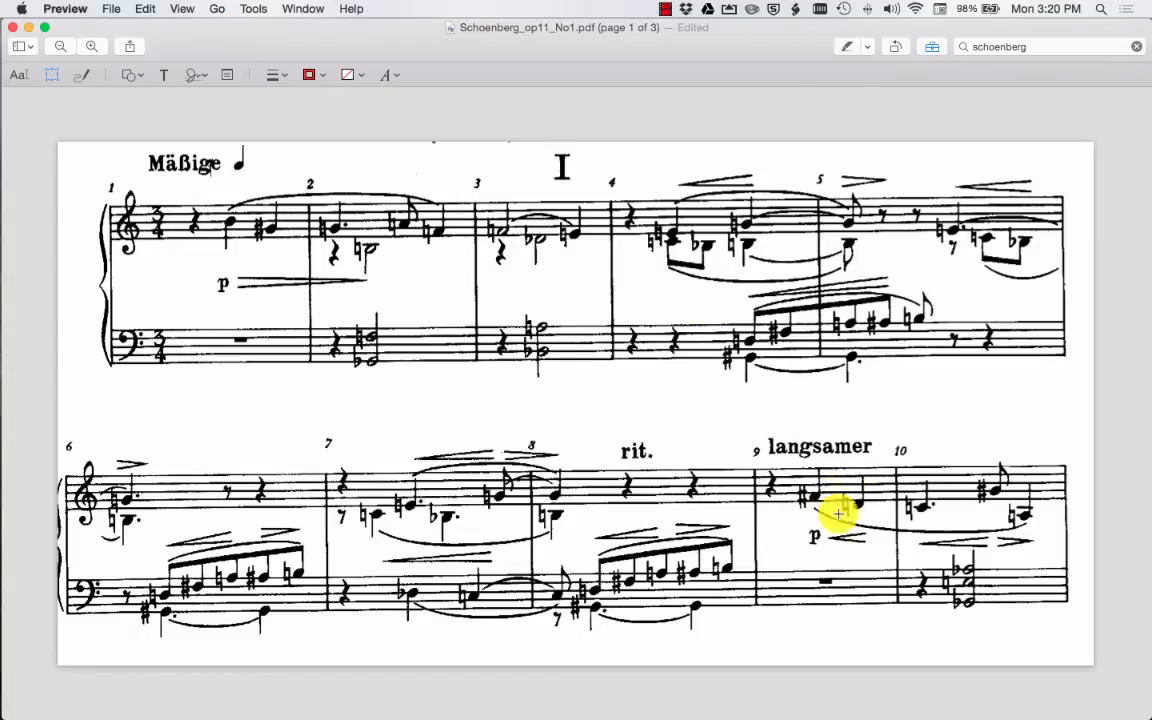